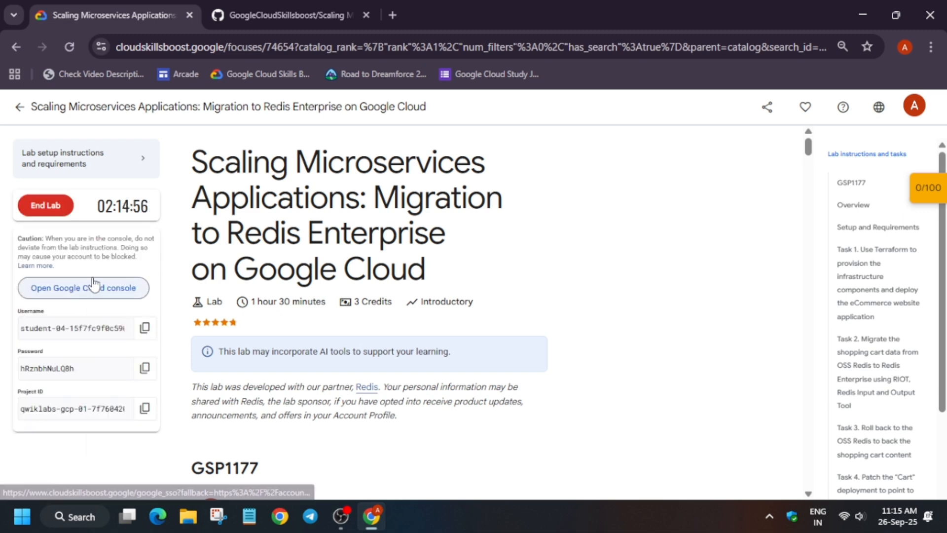
- Launch the lab project's Google Cloud console from the Skills Boost lab panel
{"action": "left_click", "coordinate": [83, 287]}
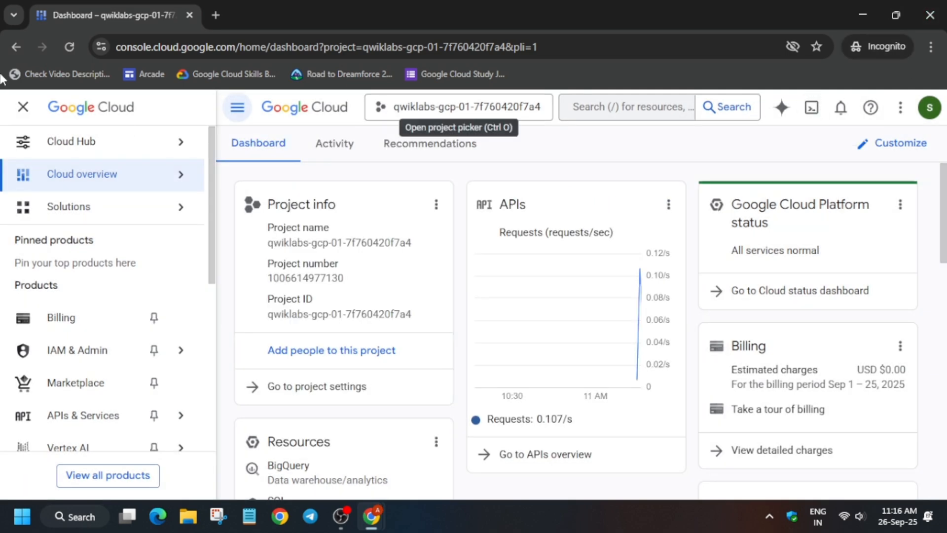
- Activate Cloud Shell and grant it permission to make API calls with the credentials
{"action": "left_click", "coordinate": [800, 107]}
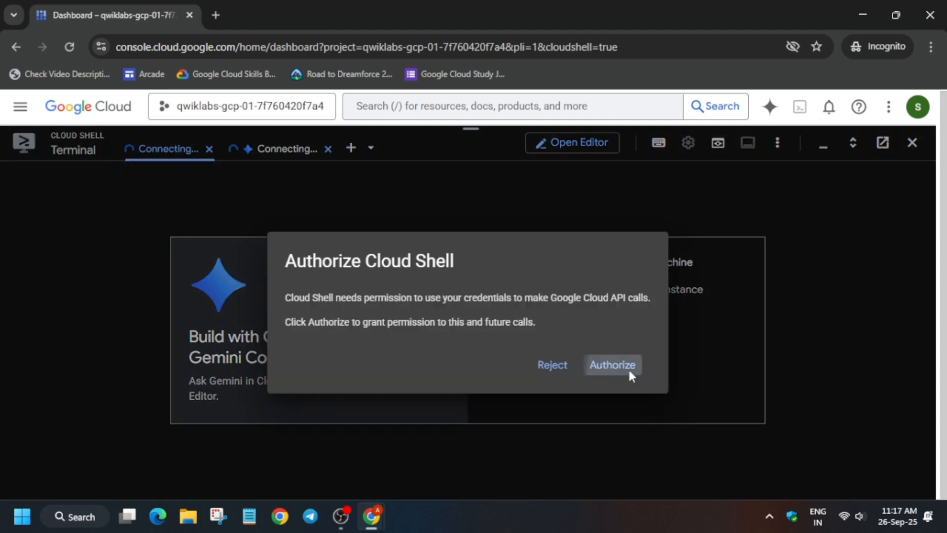
{"action": "left_click", "coordinate": [611, 364]}
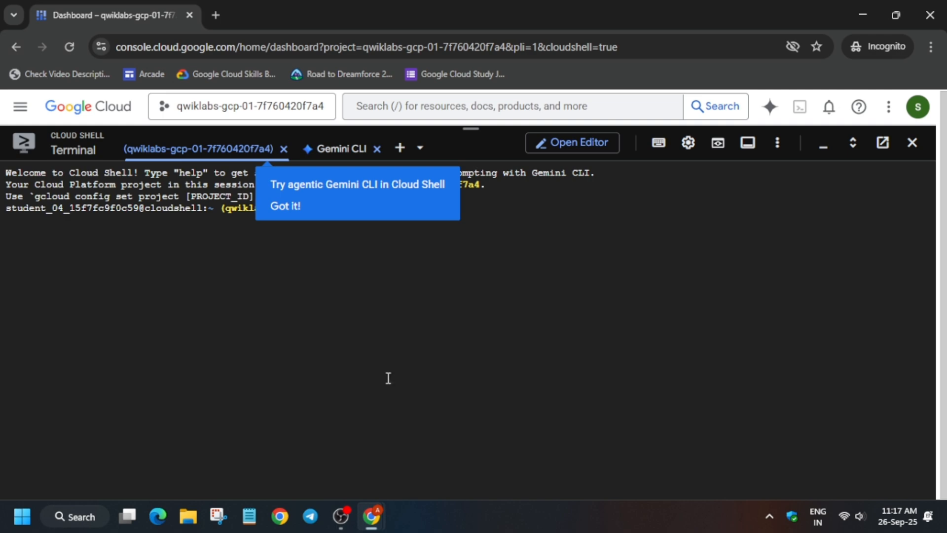
- Dismiss the Gemini CLI tip so the terminal shows a ready prompt on the lab project
{"action": "left_click", "coordinate": [688, 143]}
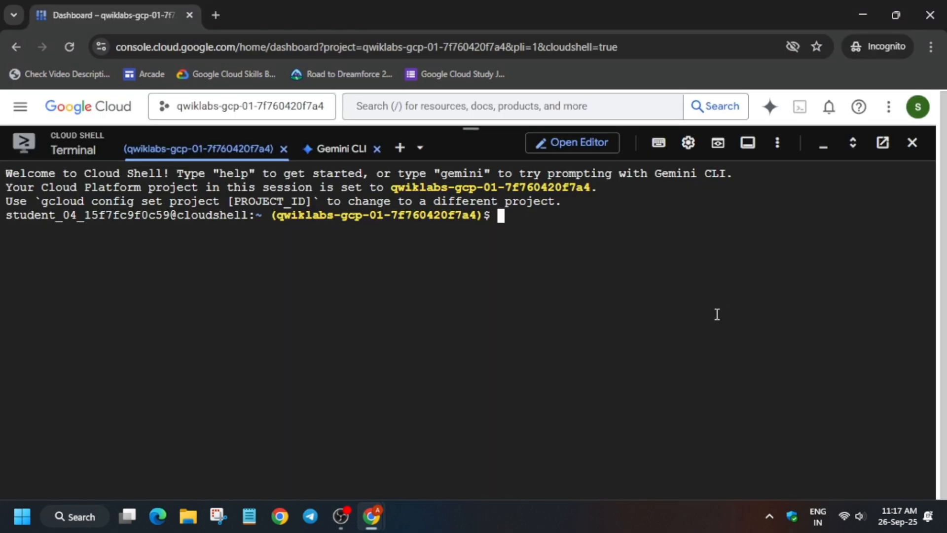
- Run the pasted deployment and Redis migration script, review its output, and return to the lab page
{"action": "key", "text": "Return"}
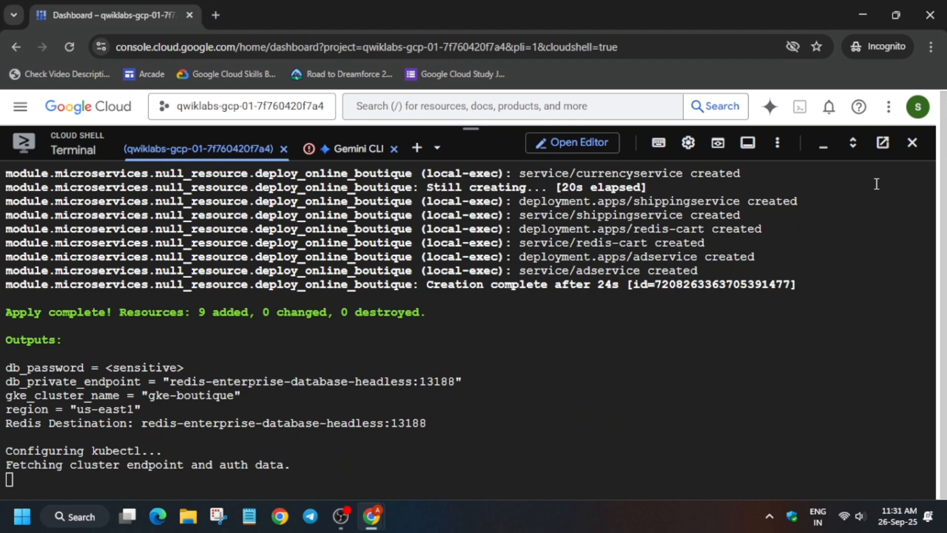
{"action": "scroll", "scroll_direction": "down", "scroll_amount": 3}
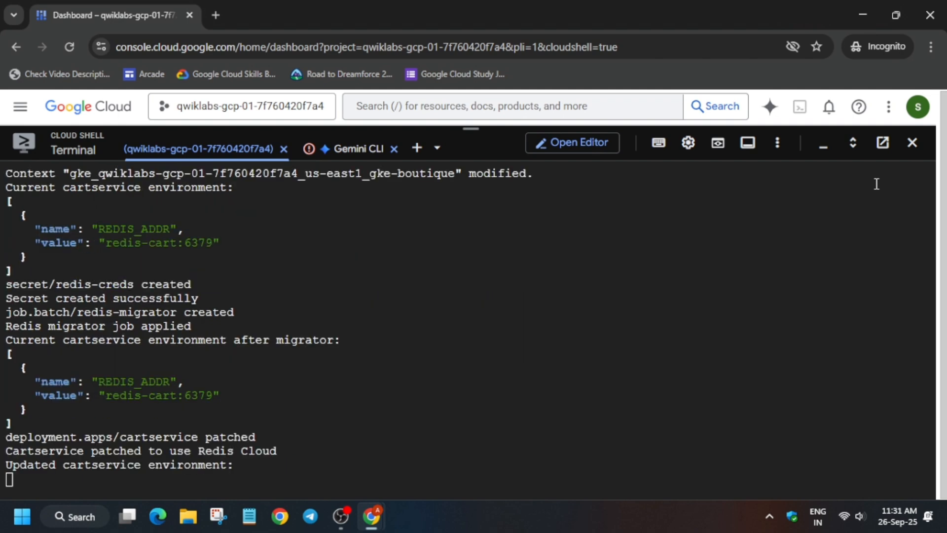
{"action": "scroll", "scroll_direction": "down", "scroll_amount": 3}
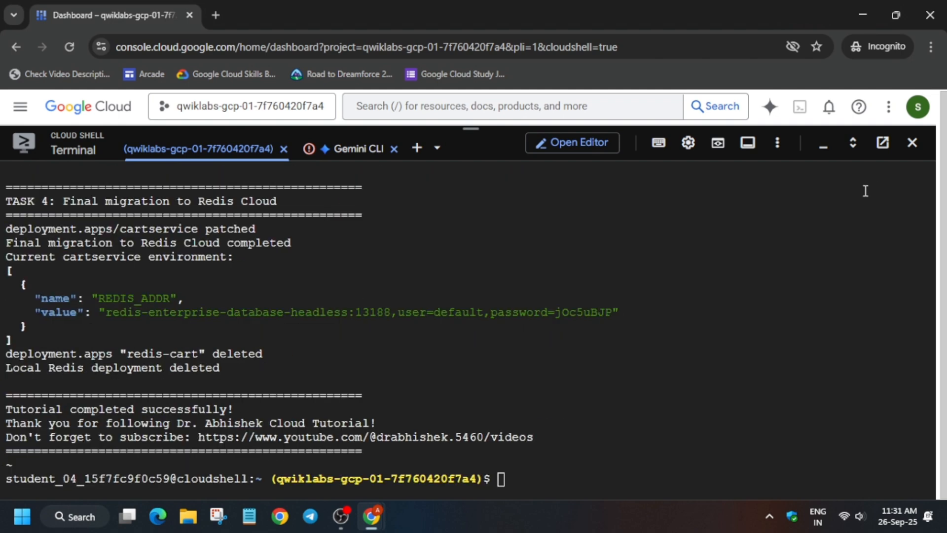
{"action": "left_click", "coordinate": [109, 15]}
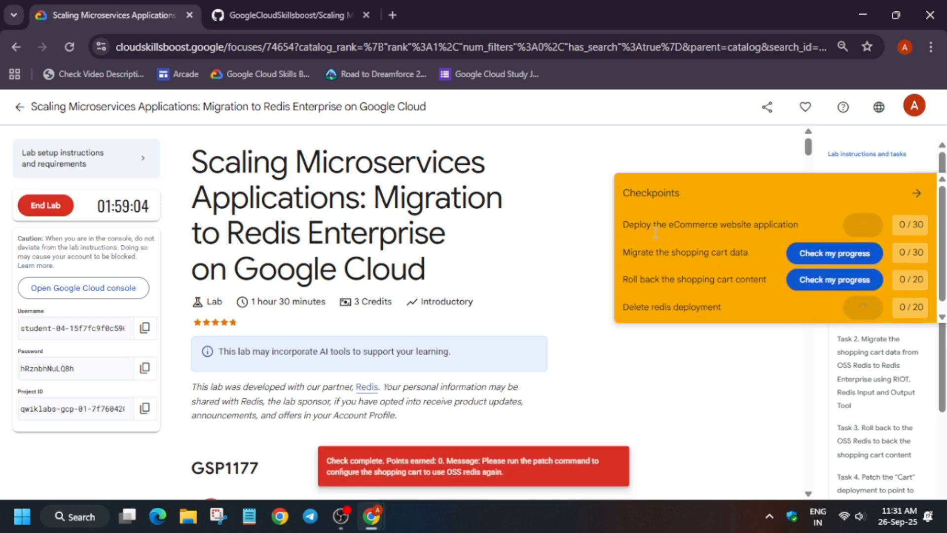